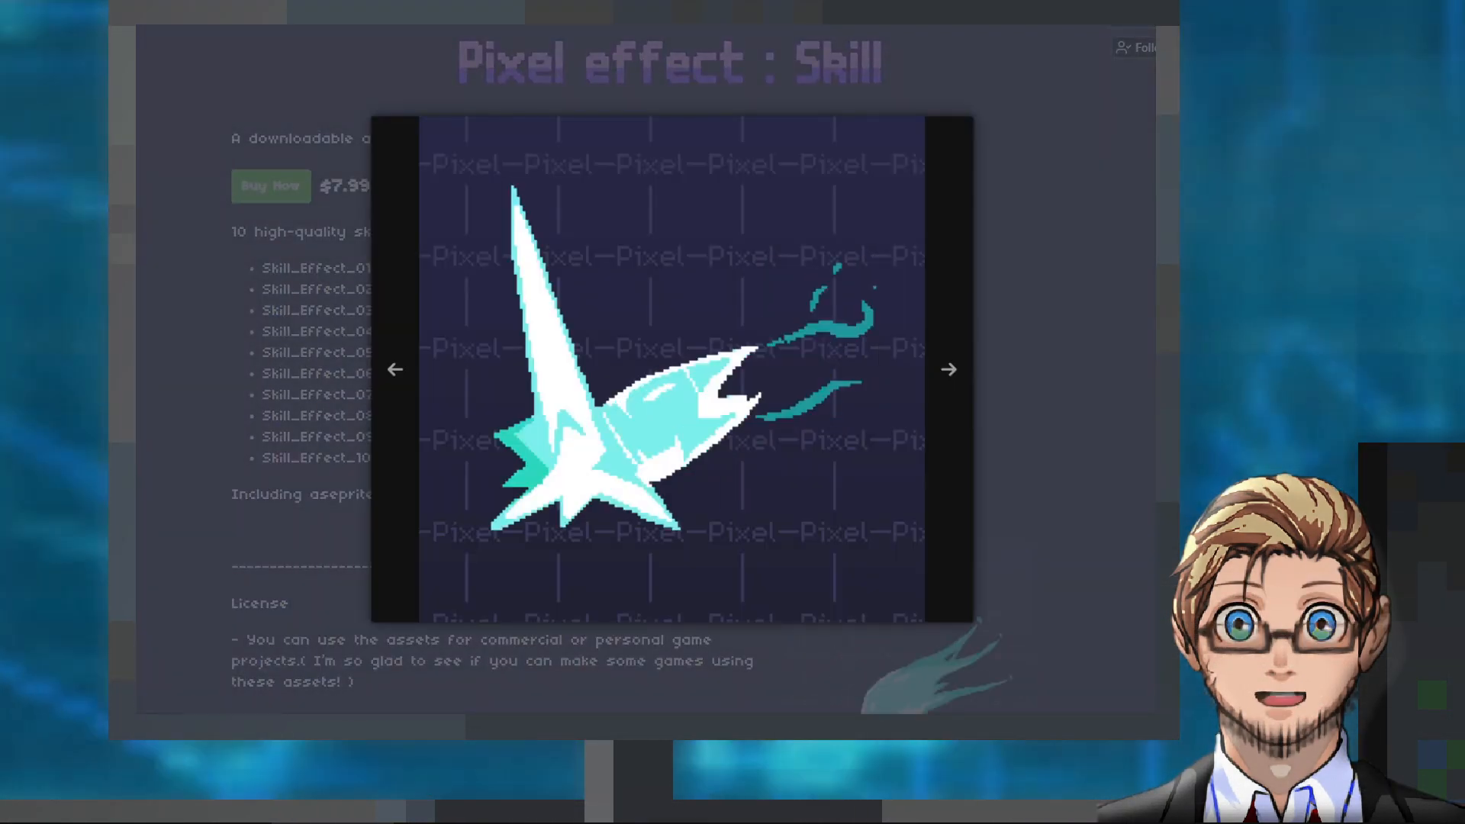
# - Close the Pixel effect : Skill screenshot preview and switch to the DLsite gem collection page
pyautogui.click(948, 369)
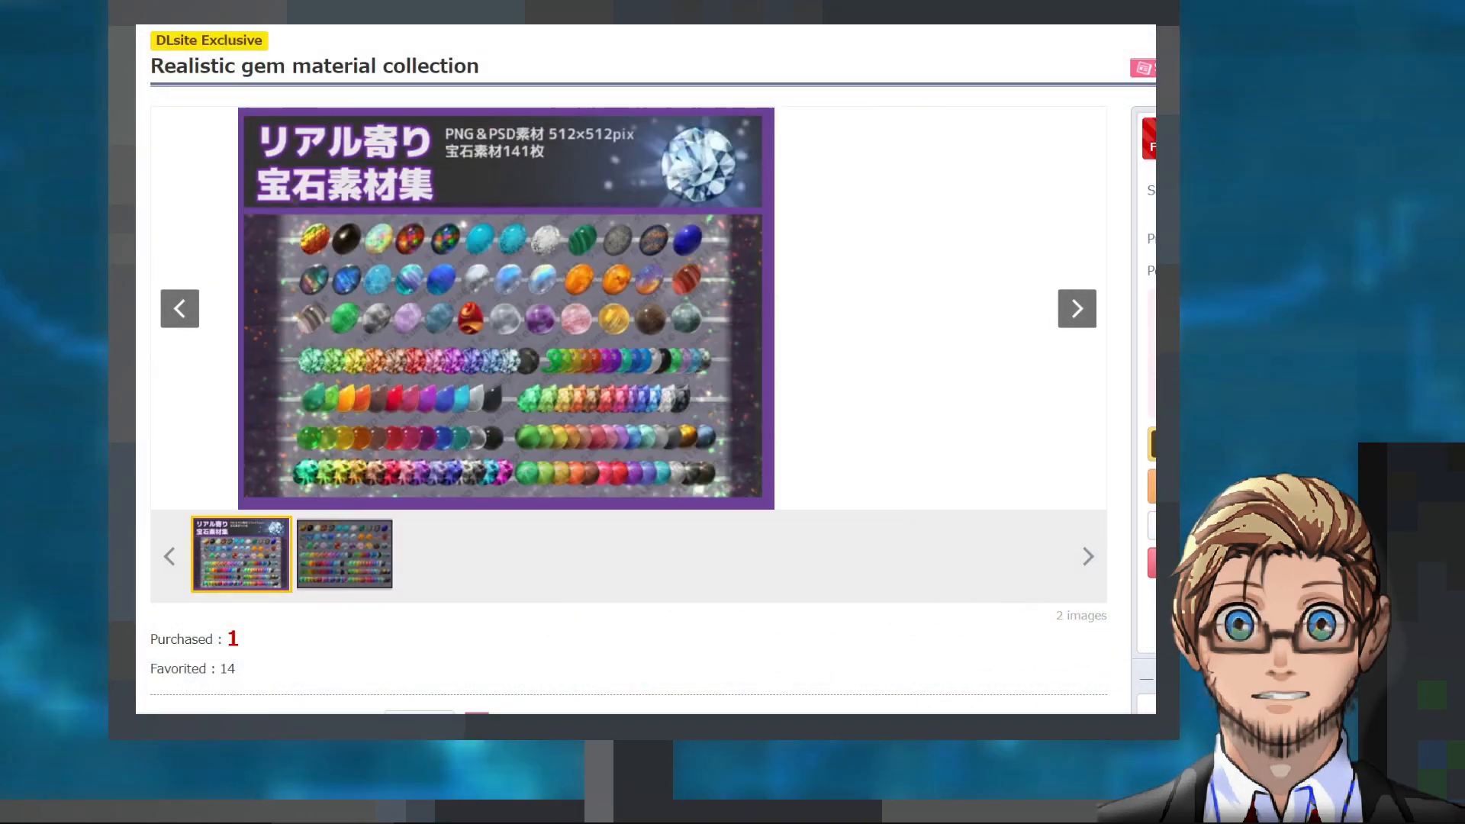
# - Leave the DLsite gem collection listing for Ivan Duch's free Dark Tales music pack on itch.io
pyautogui.click(343, 552)
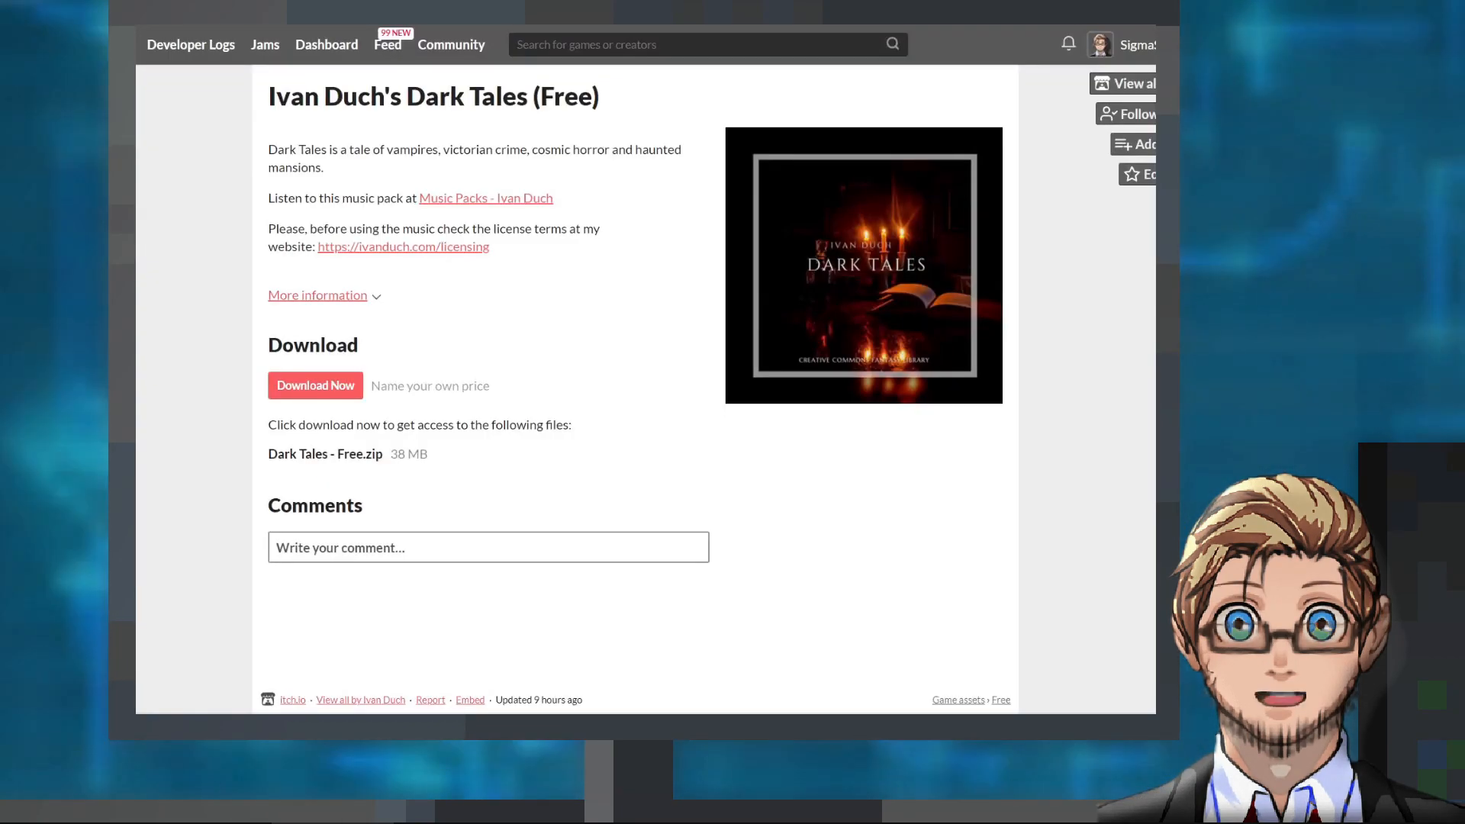
pyautogui.click(863, 264)
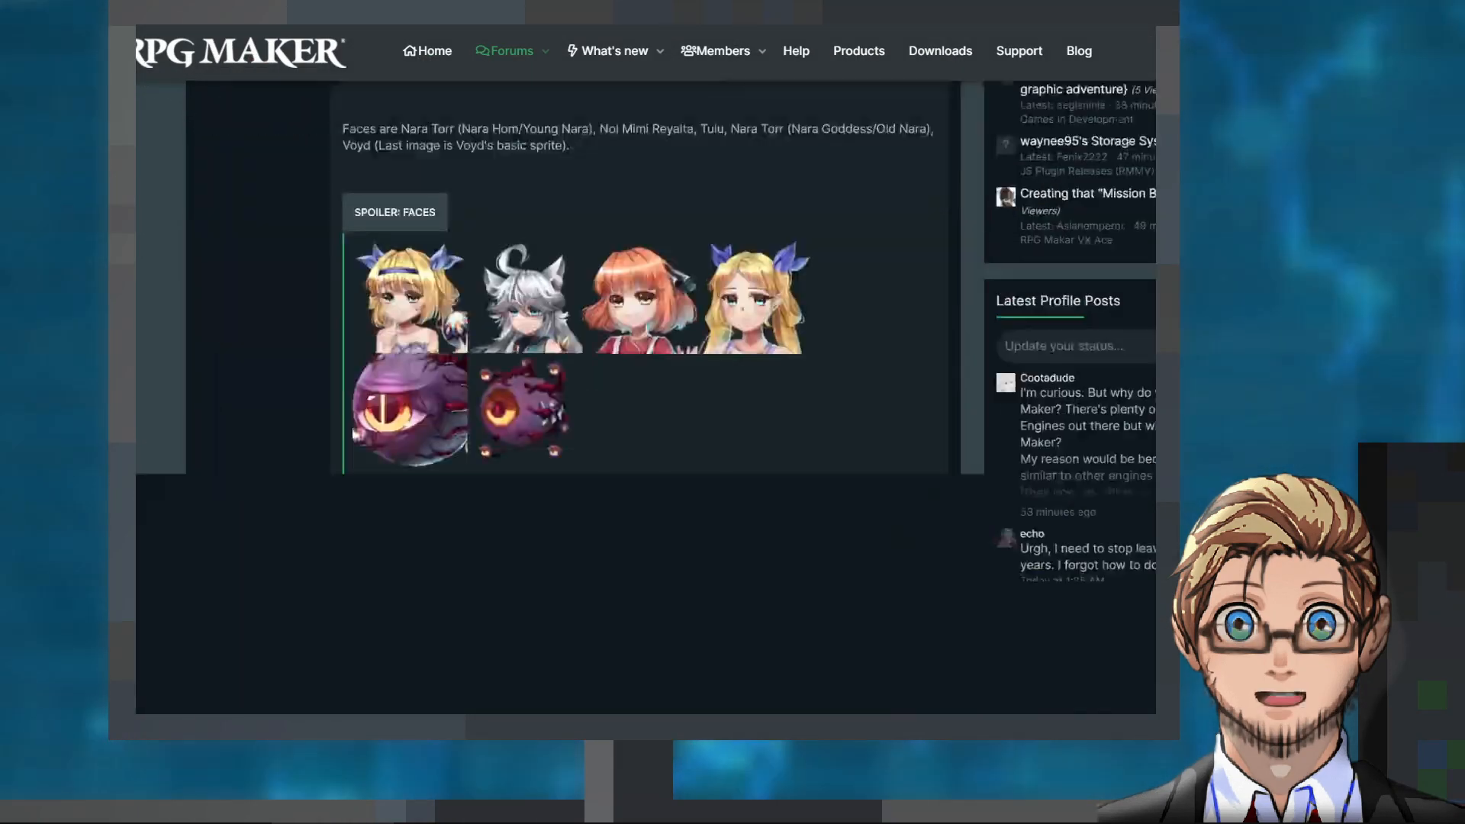
# - Scroll the RPG Maker forum post past the Faces and SV Battlers spoilers to the character busts
pyautogui.scroll(-3)
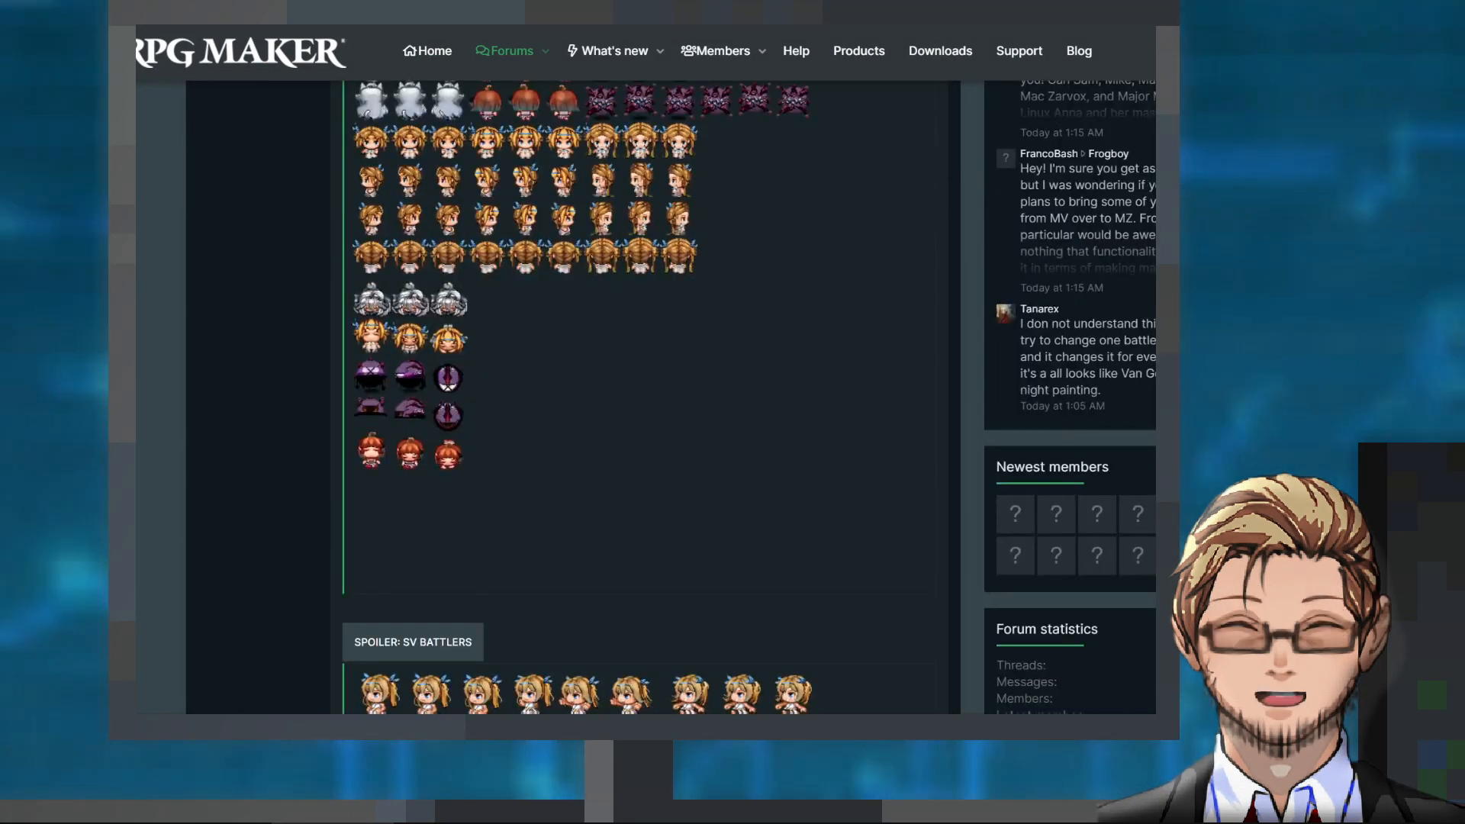
pyautogui.scroll(-3)
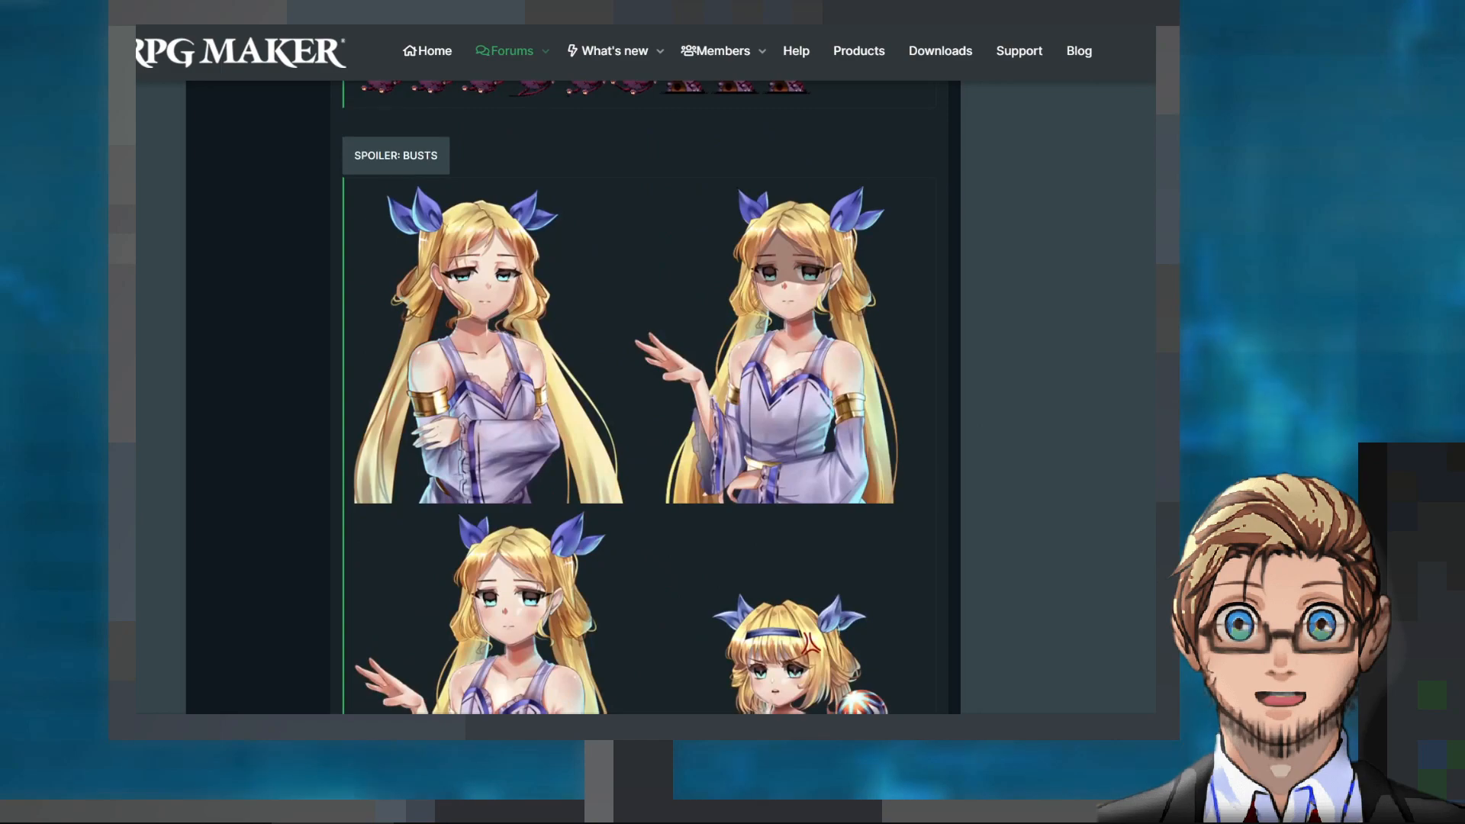